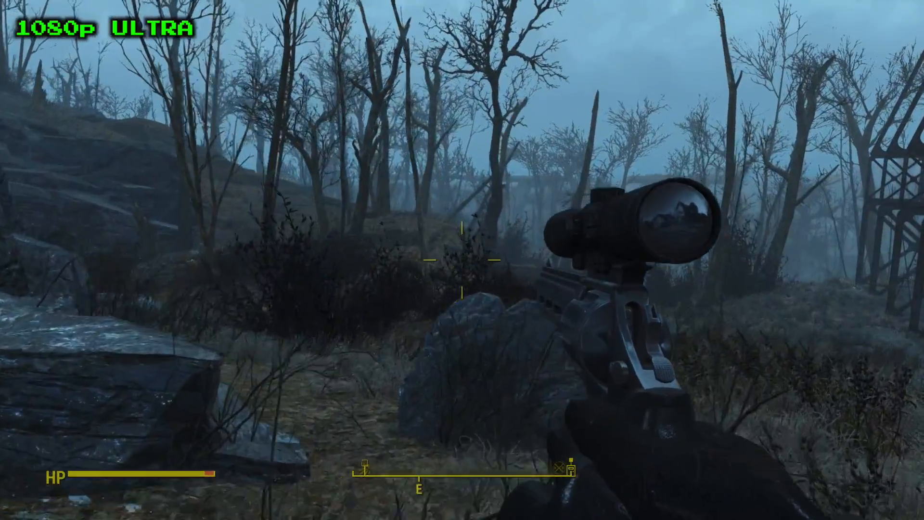
mouse_move(462, 260)
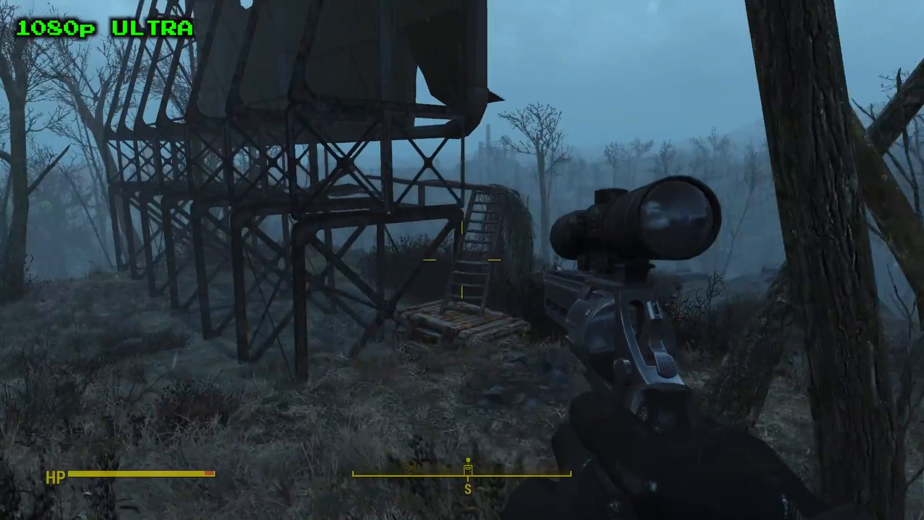
mouse_move(462, 260)
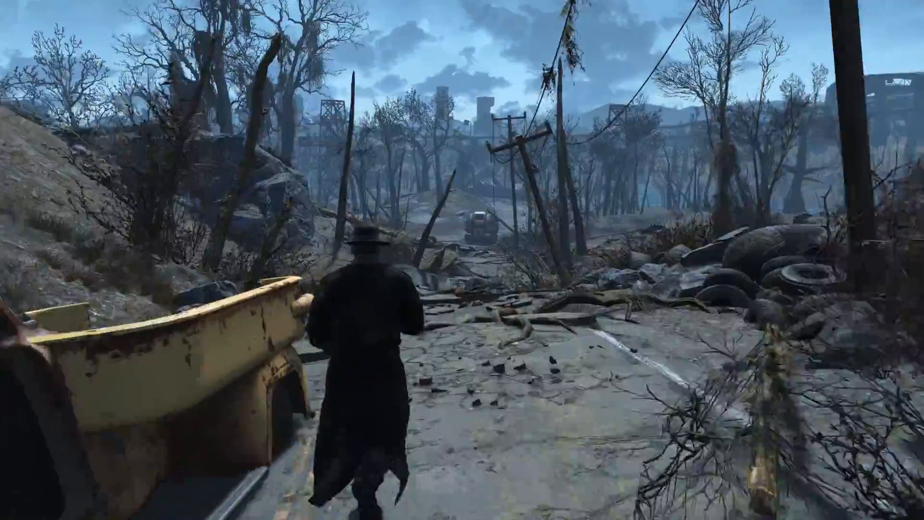
Walk the character forward out of the foggy woods toward the ruined road
key("w")
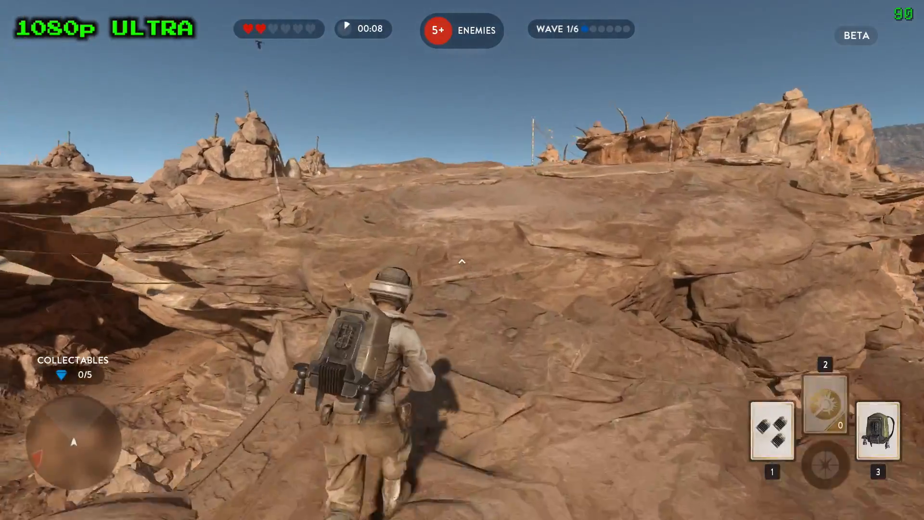
mouse_move(462, 260)
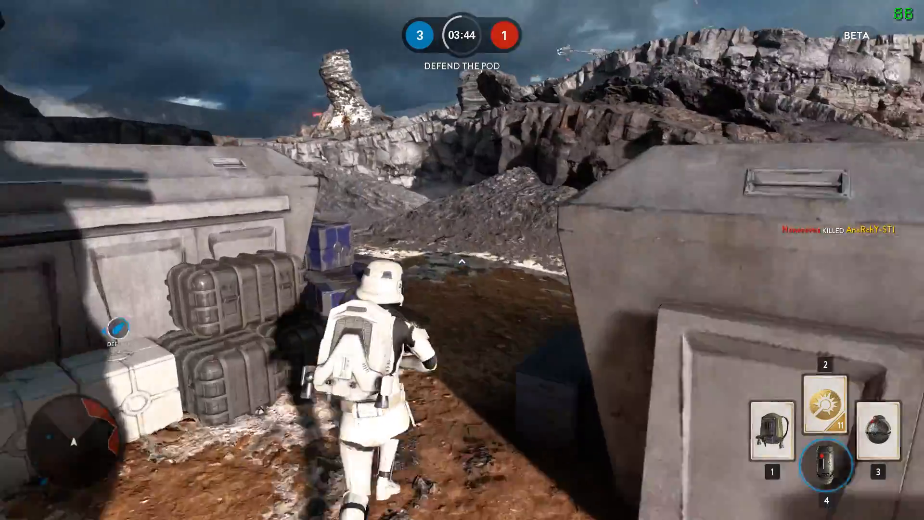
mouse_move(462, 260)
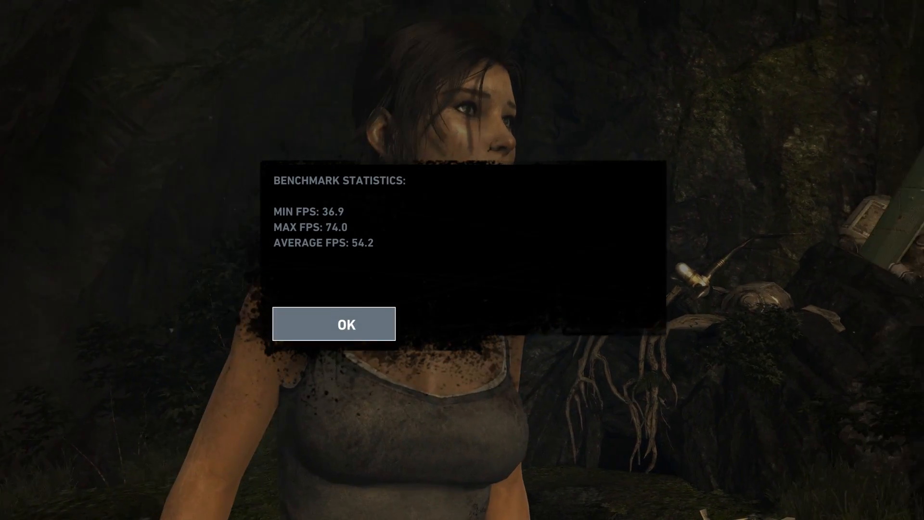
Dismiss the Tomb Raider benchmark summary showing 36.9 min, 74.0 max, 54.2 average FPS
left_click(334, 324)
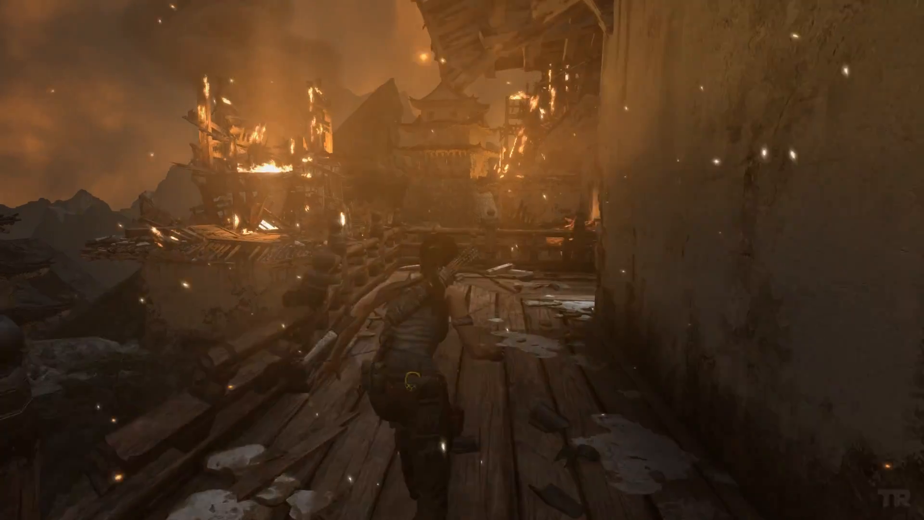